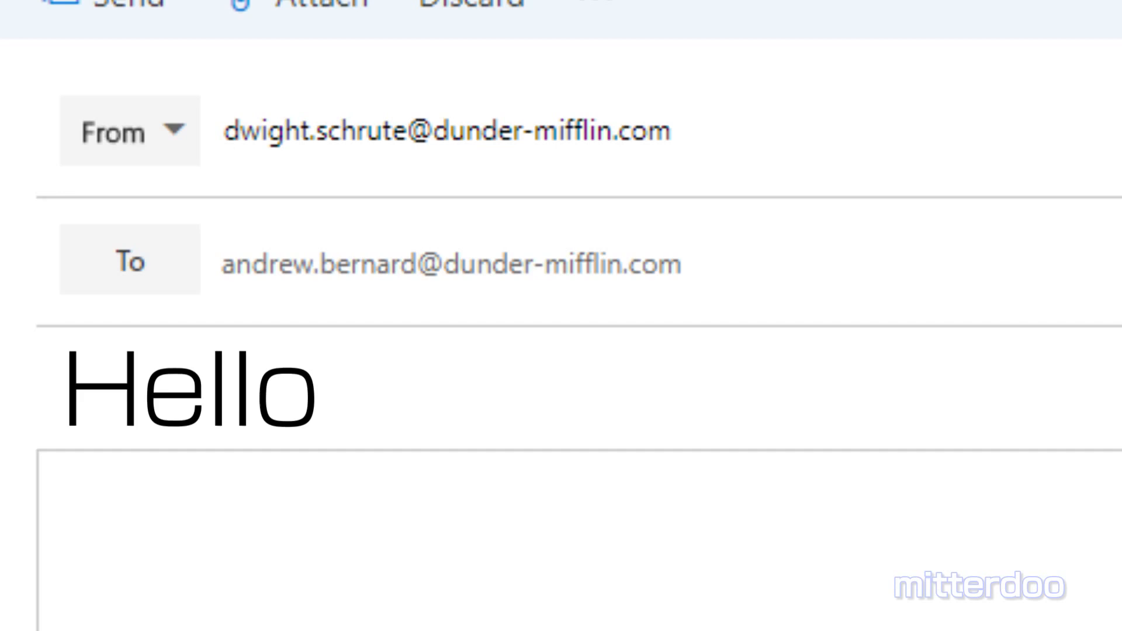
Run the language identifier on the pasted greeting, which reports the text as English.
scroll(down, 3)
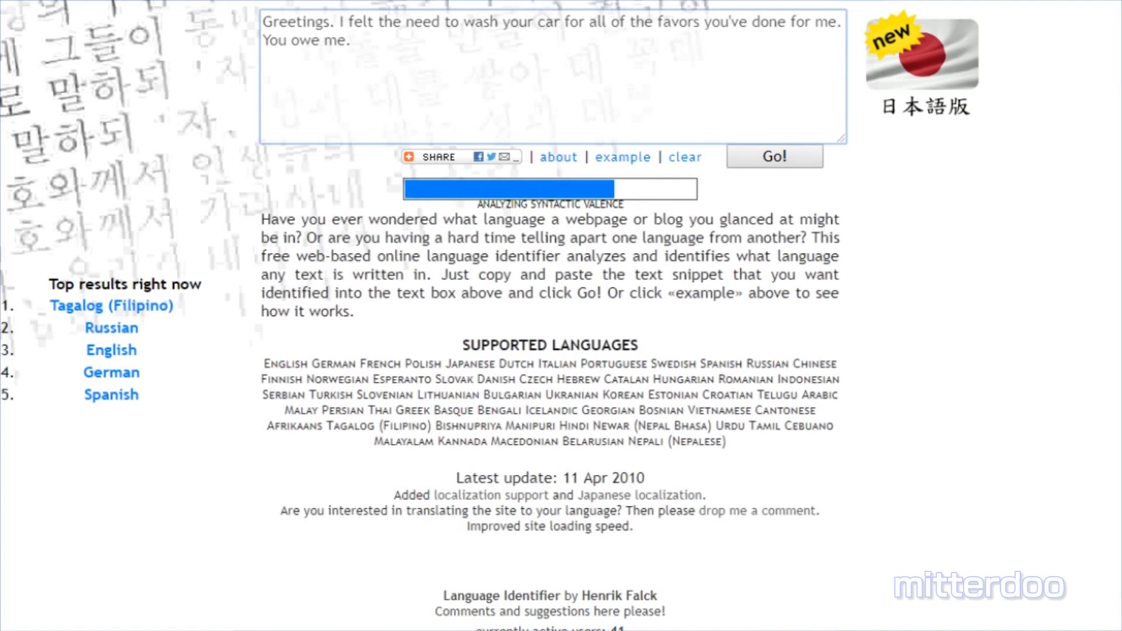
click(774, 155)
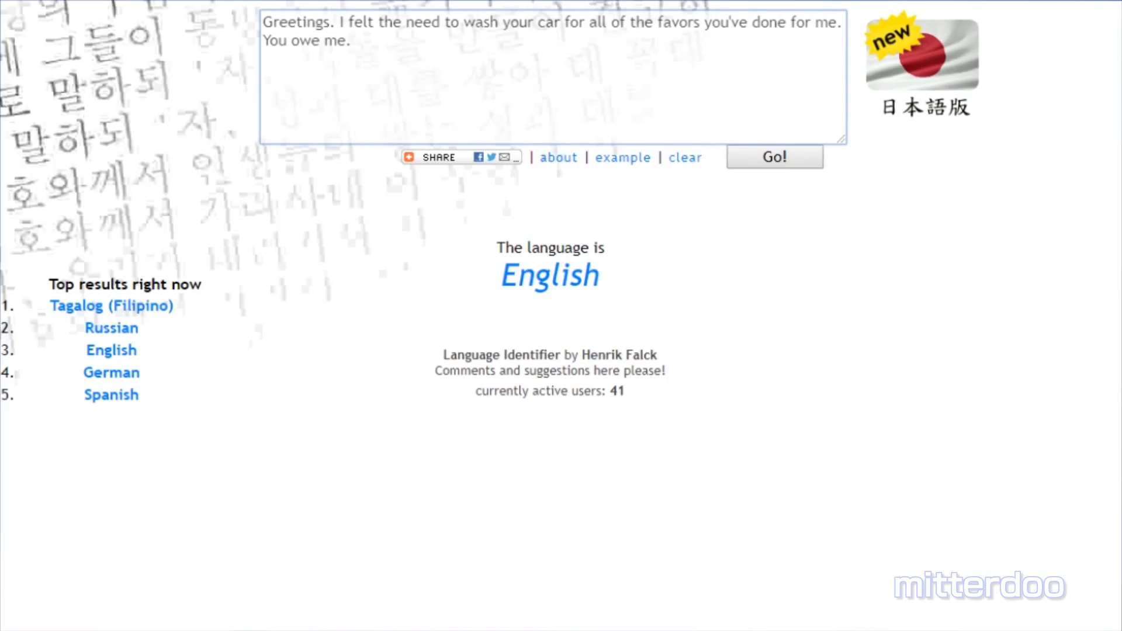